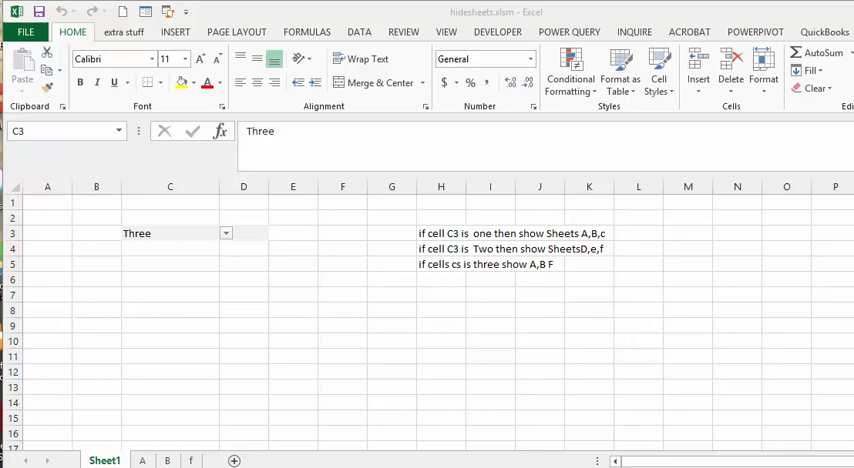
Choose One, then Two, from C3's dropdown list and watch sheets A, B, c give way to D, e, f
left_click(225, 233)
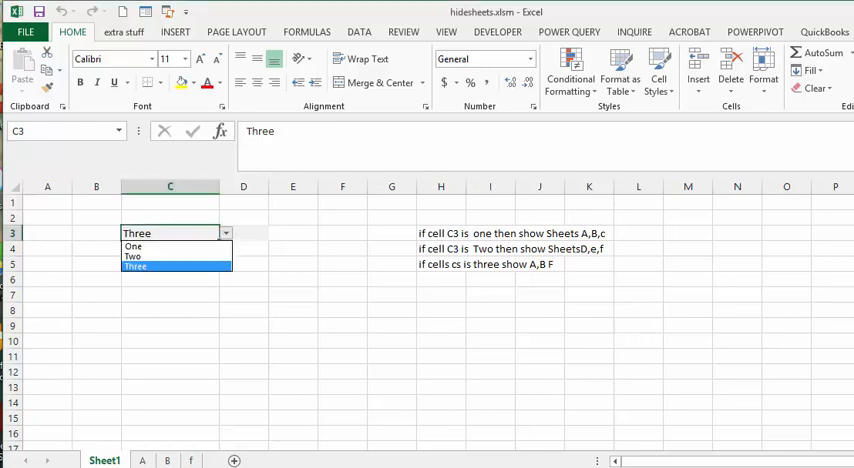
mouse_move(133, 247)
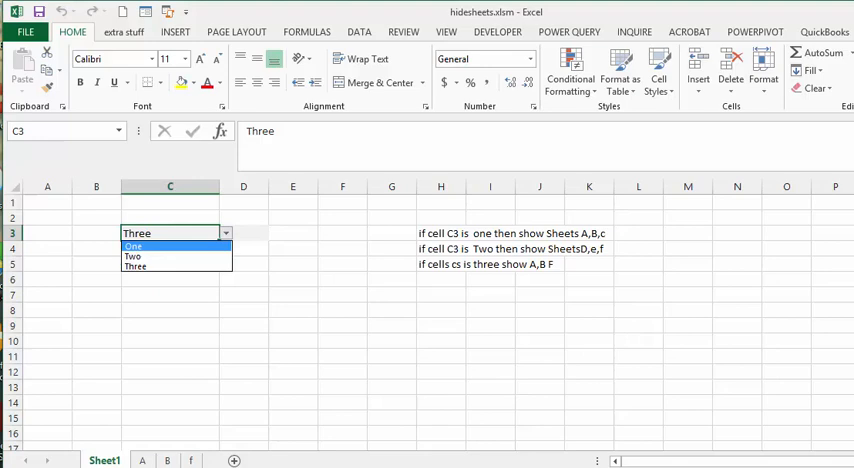
left_click(133, 246)
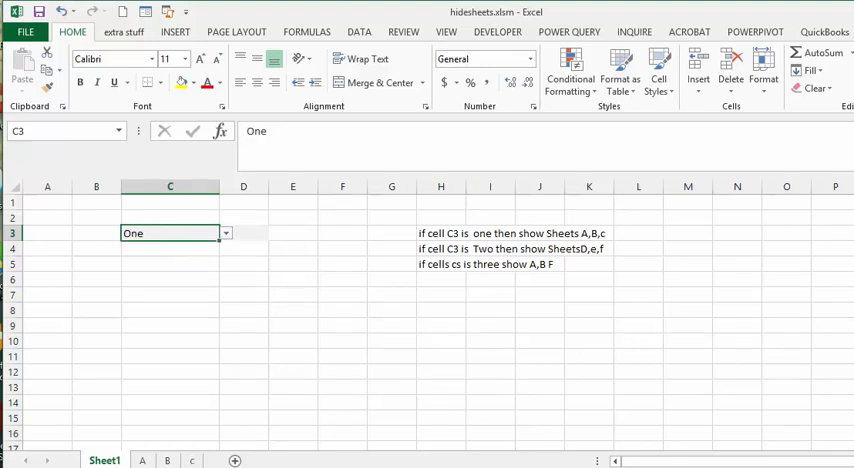
left_click(225, 233)
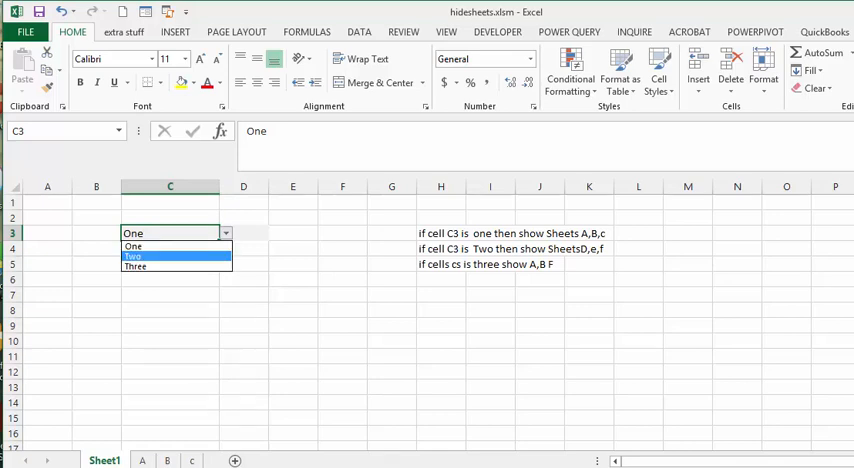
left_click(133, 256)
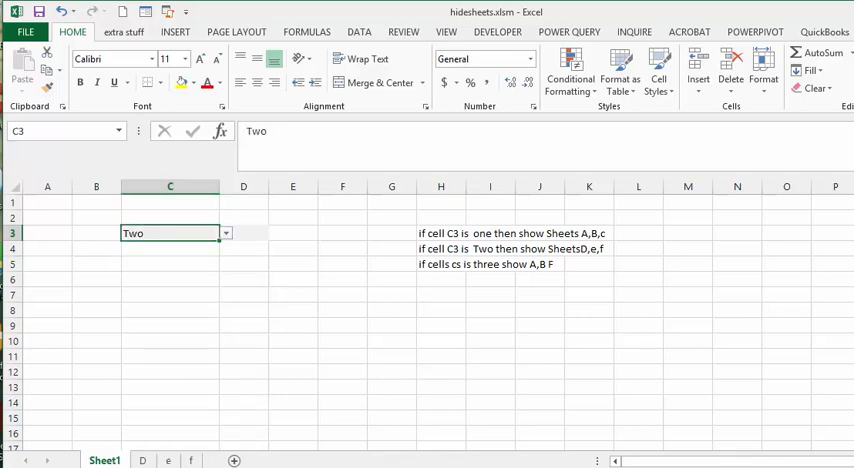
left_click(225, 233)
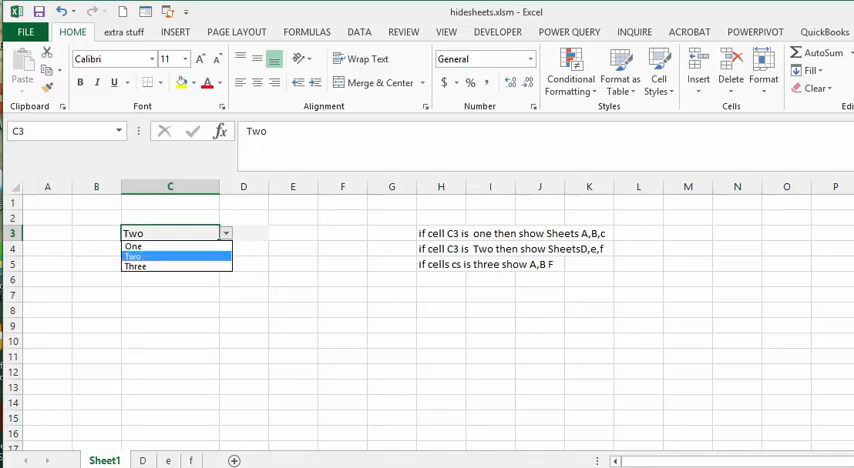
left_click(135, 266)
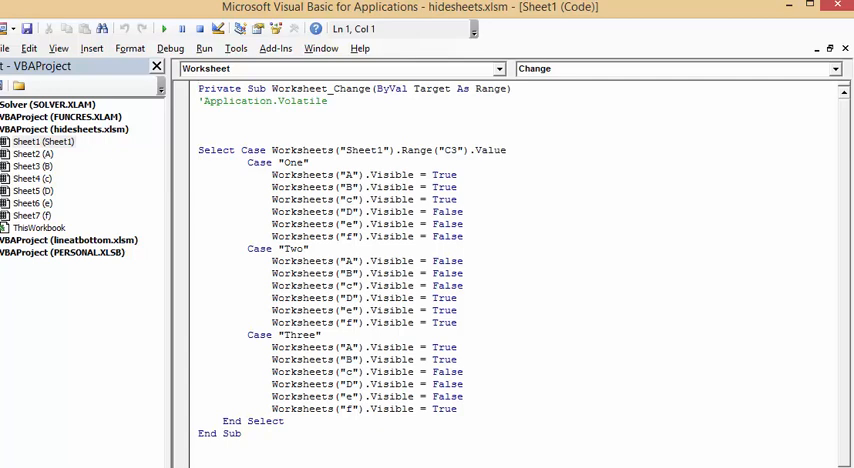
left_click(199, 88)
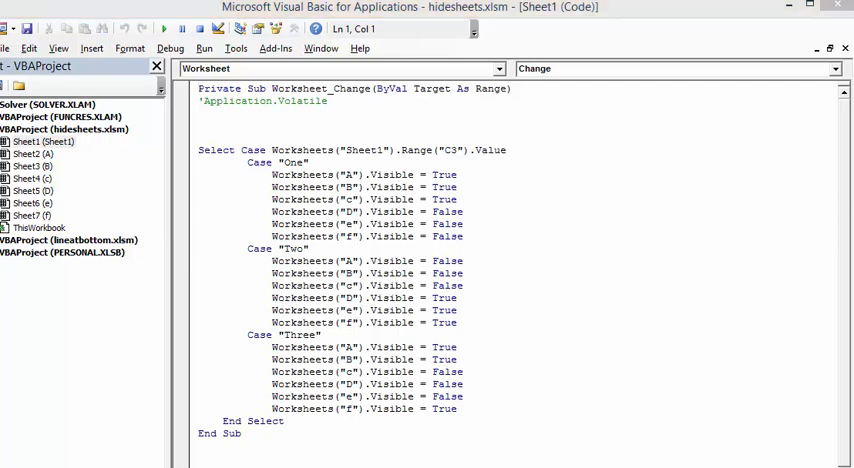
mouse_move(183, 213)
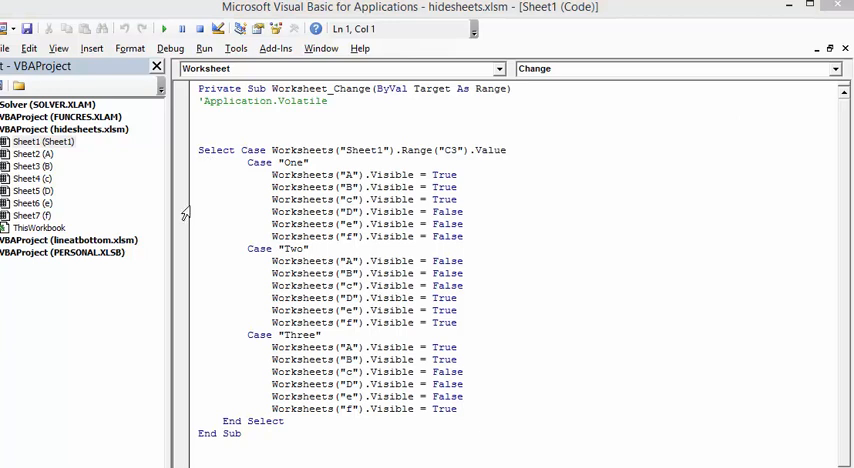
mouse_move(283, 247)
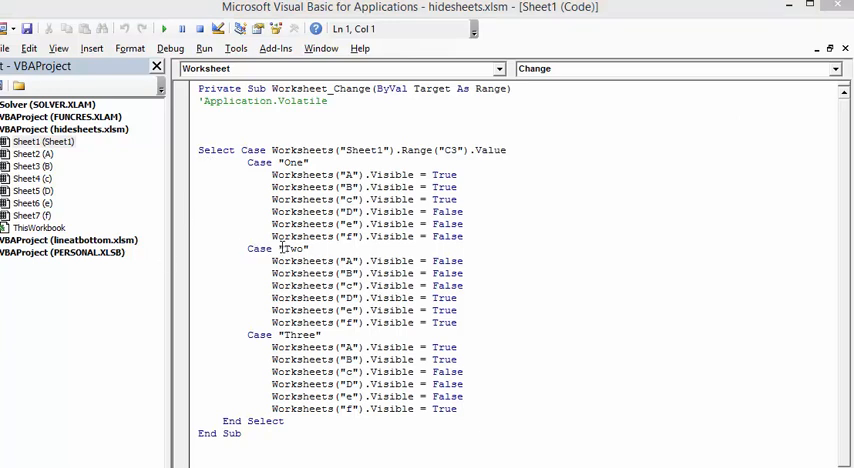
mouse_move(357, 257)
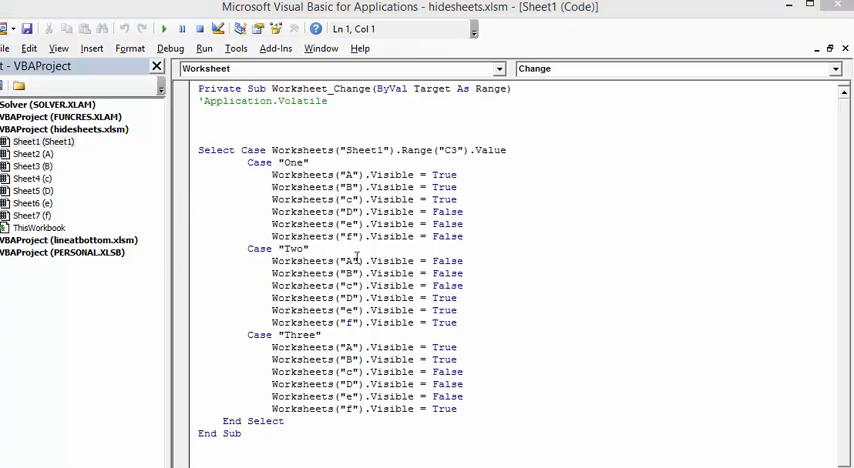
mouse_move(356, 258)
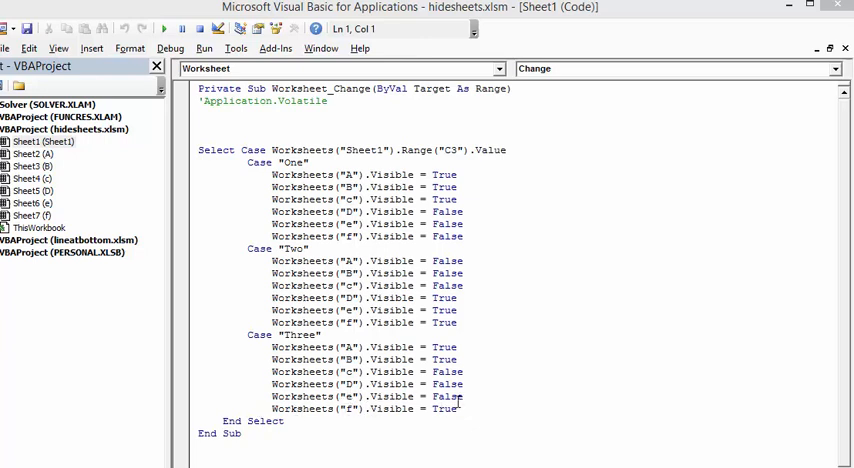
mouse_move(560, 348)
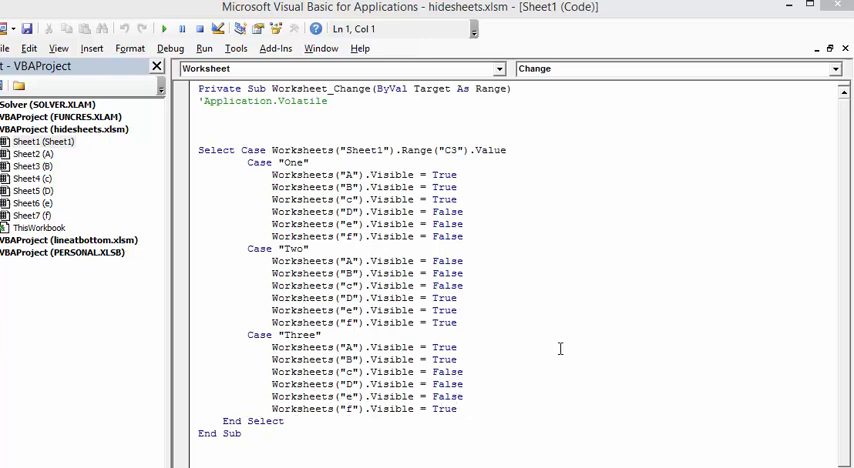